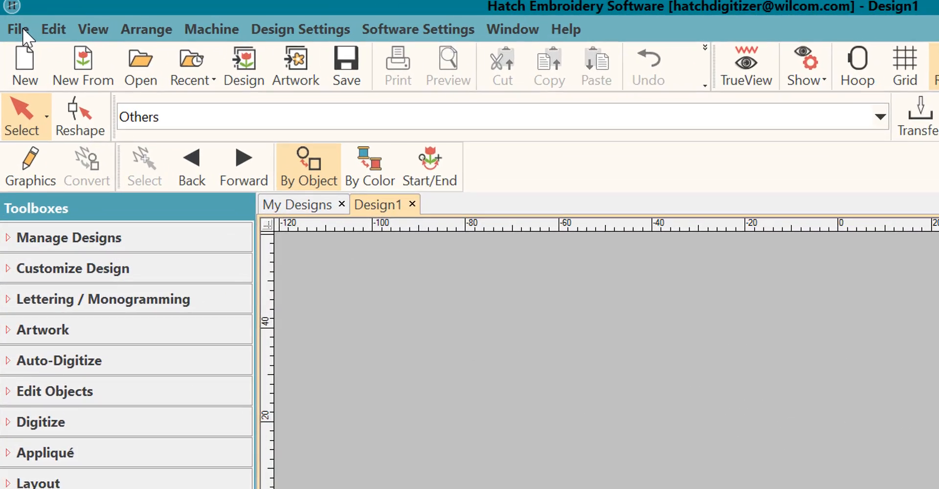
Open Bird 5 - 213120.EMB from the Designs > Animals folder via File > Open Design
click(21, 28)
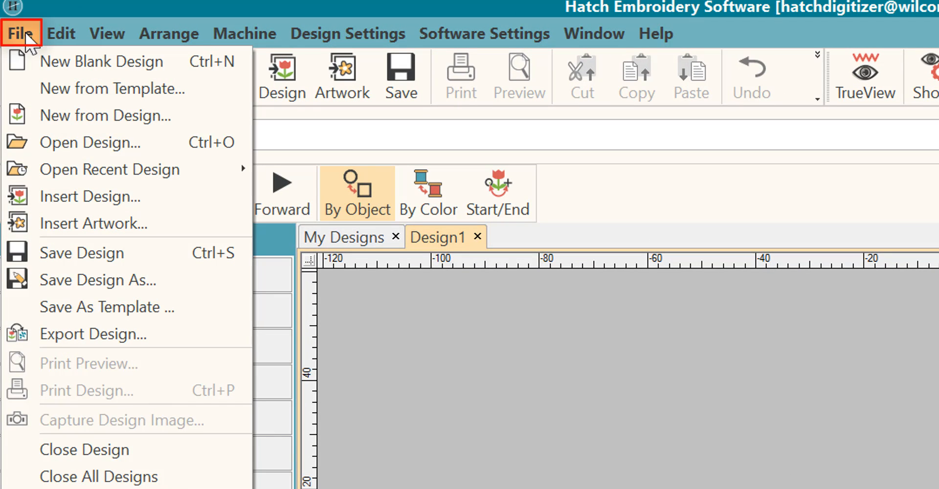
mouse_move(66, 149)
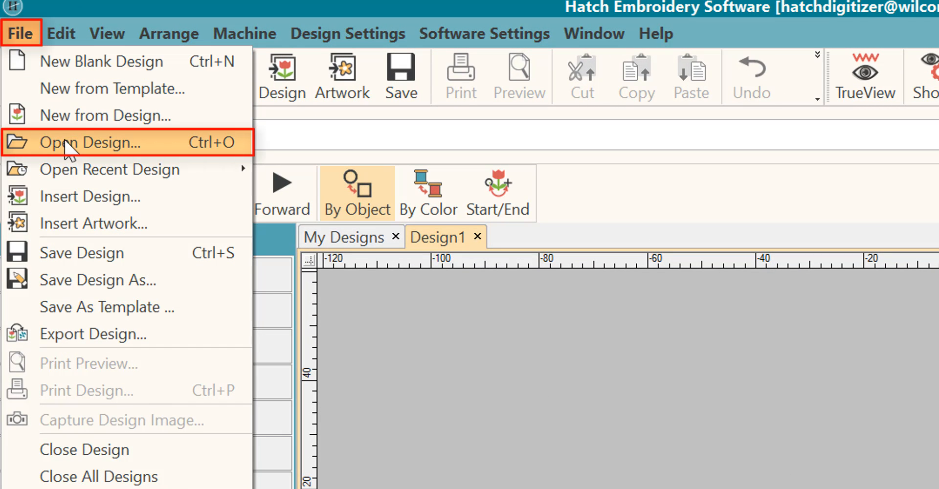
click(88, 142)
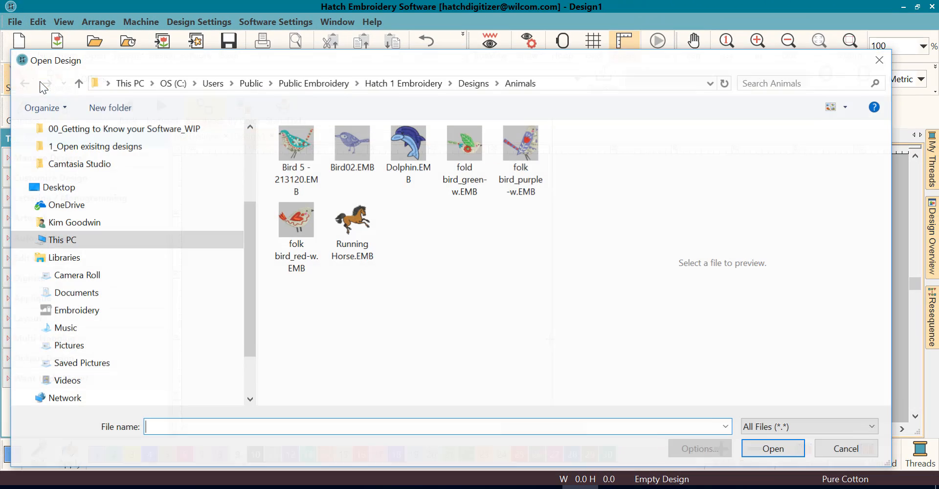
click(296, 142)
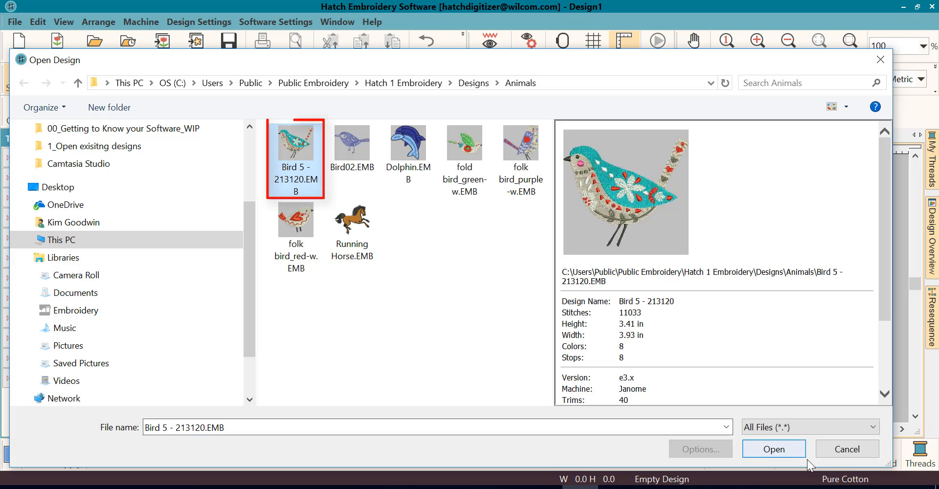
click(774, 462)
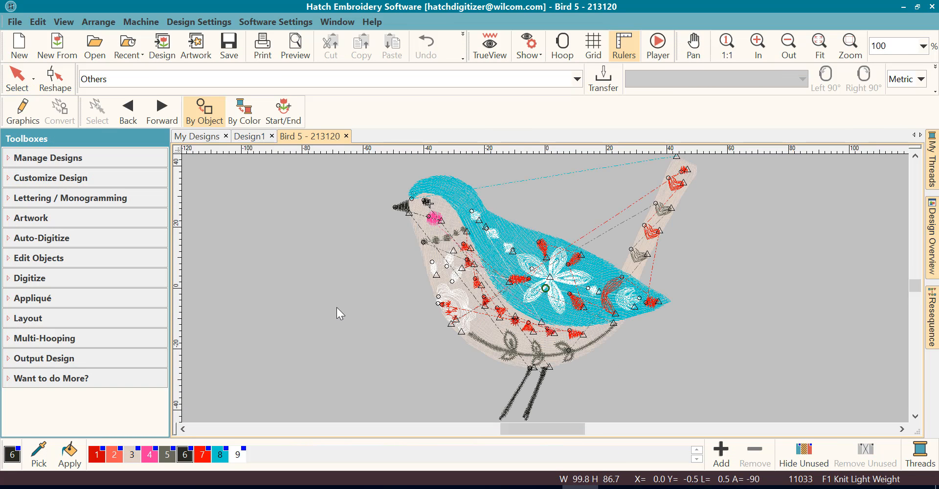
Turn on TrueView for the Bird 5 design, then bring the File menu back up
click(489, 44)
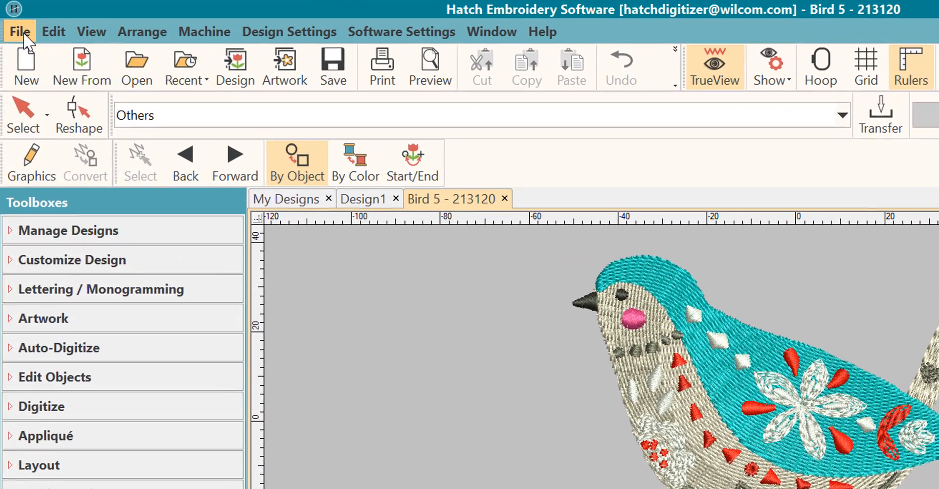
click(19, 30)
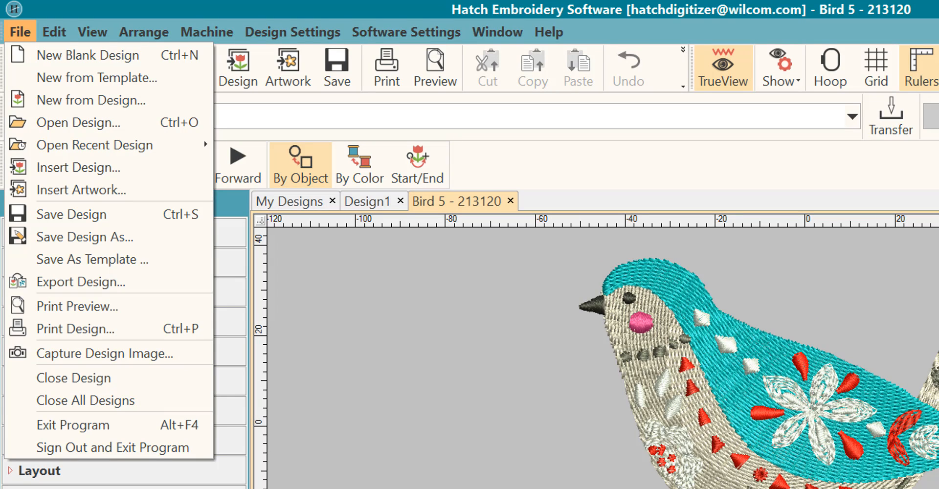
click(20, 32)
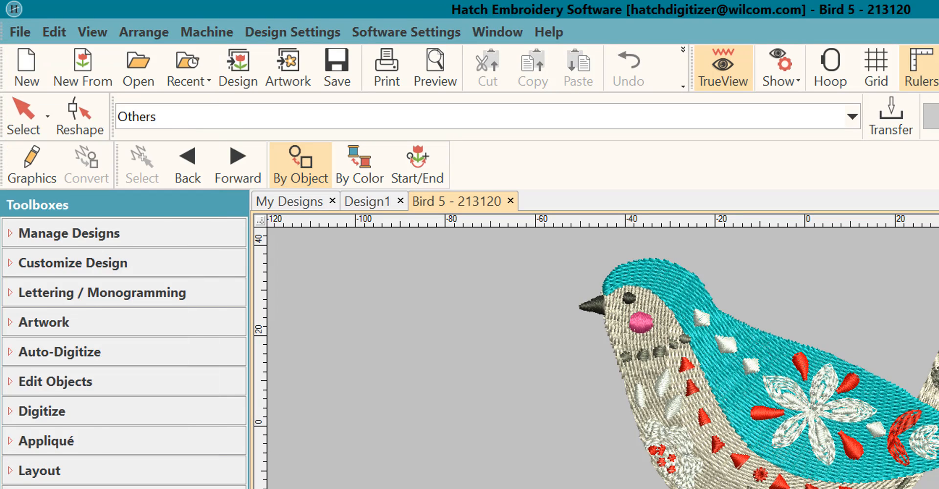
click(20, 32)
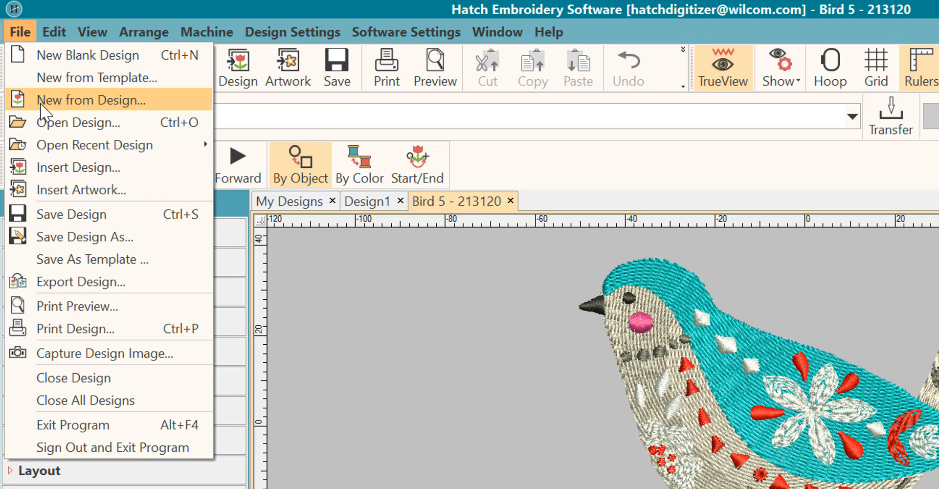
mouse_move(76, 129)
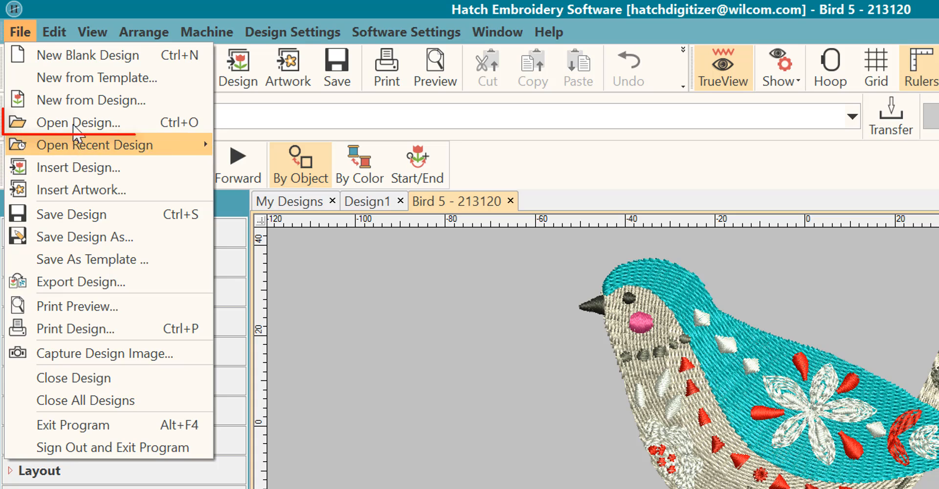
mouse_move(77, 146)
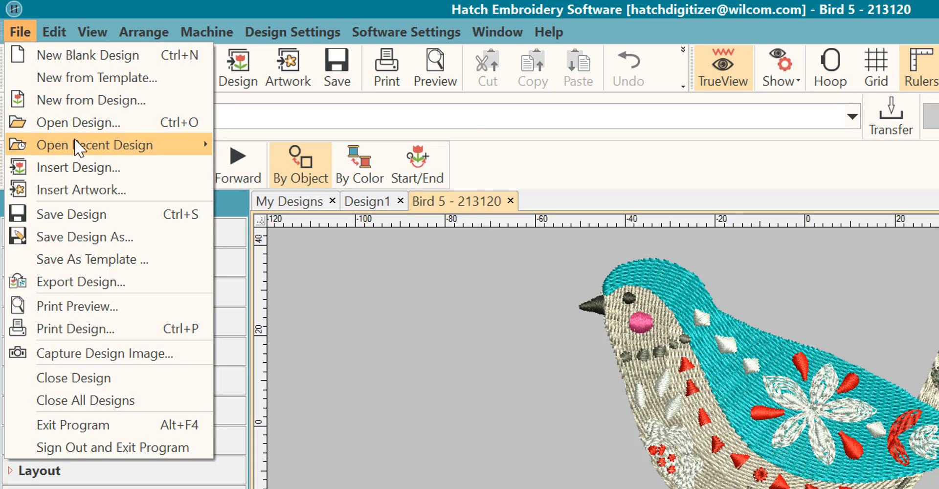
Show the Open Recent Design thumbnails, including Bird 5 and soniaFineLine
click(93, 144)
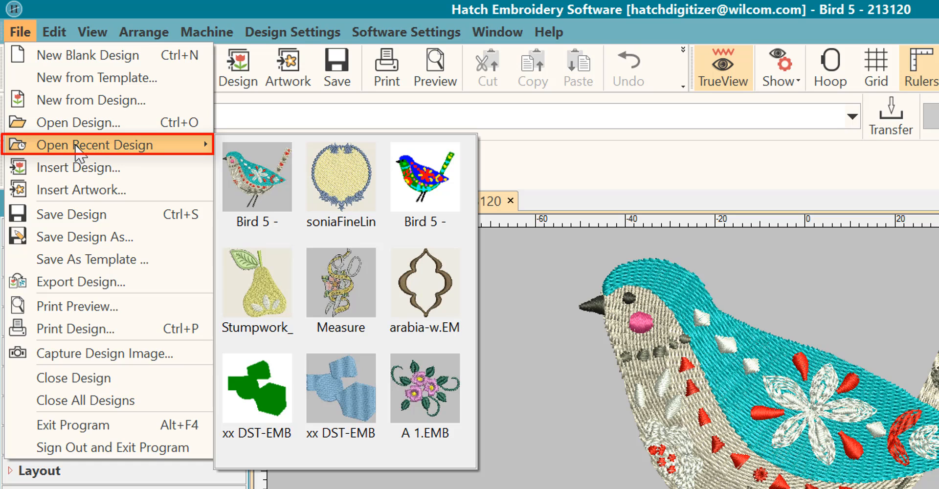
mouse_move(106, 154)
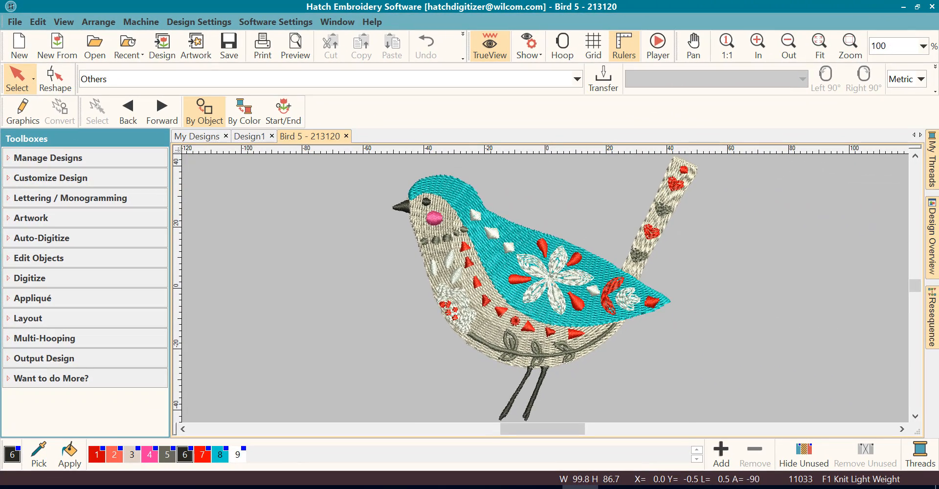
mouse_move(379, 26)
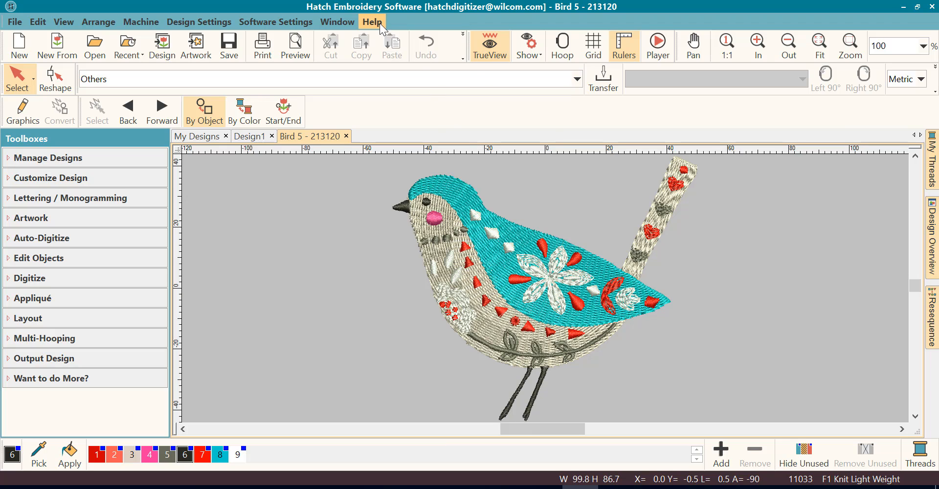
click(370, 22)
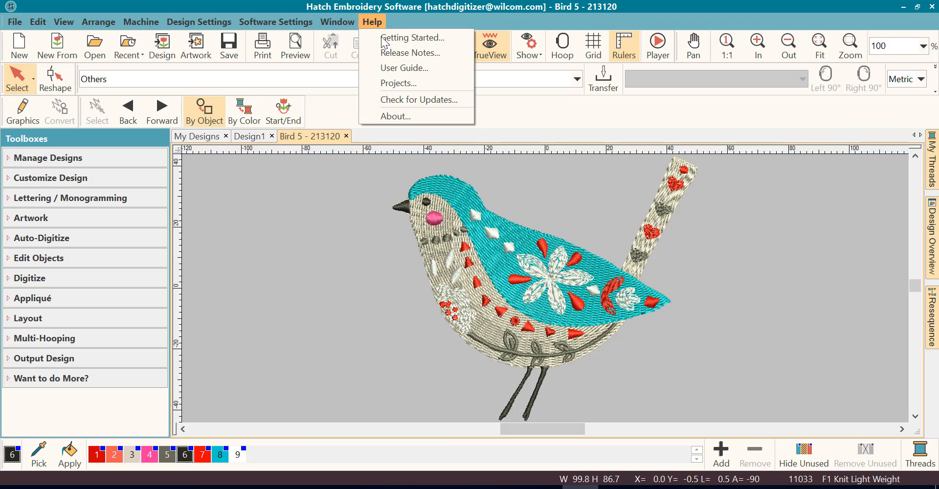
click(372, 21)
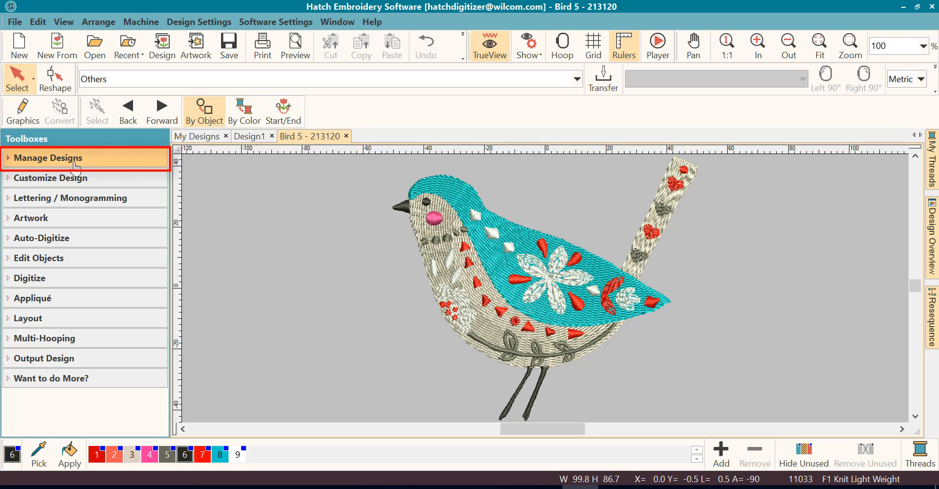
click(73, 158)
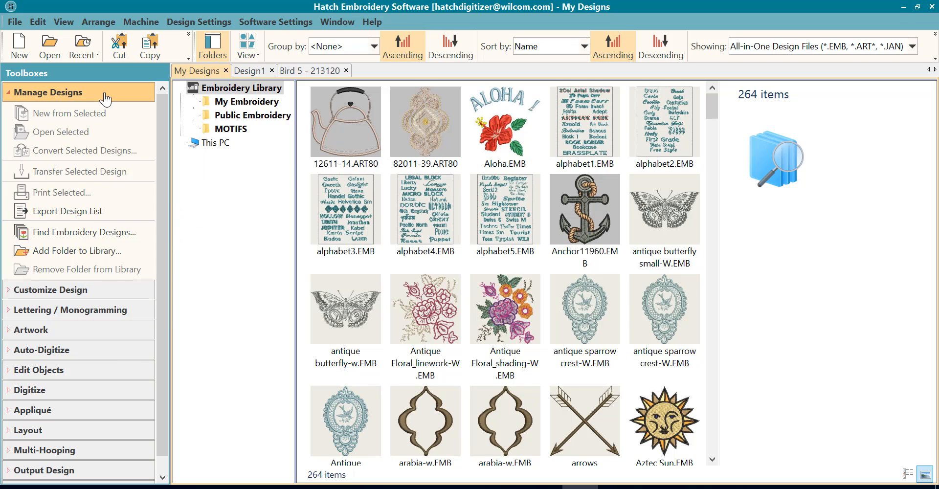
mouse_move(108, 124)
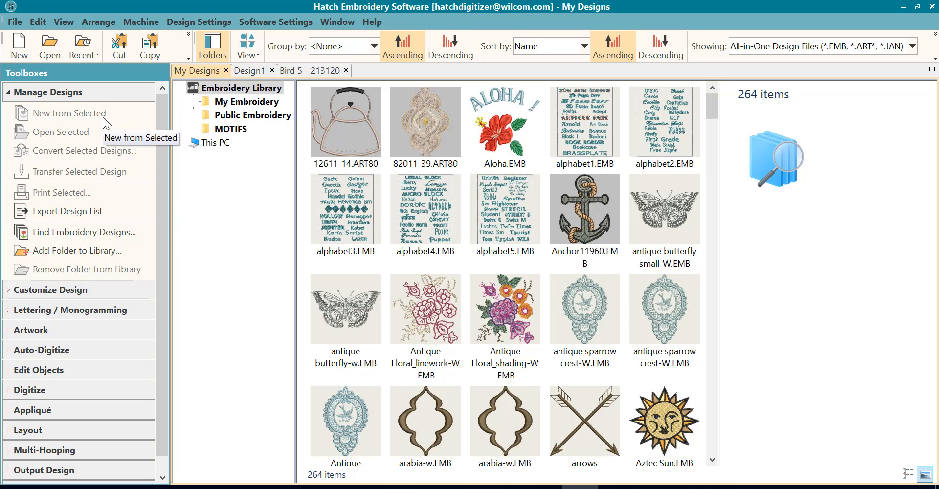
mouse_move(93, 169)
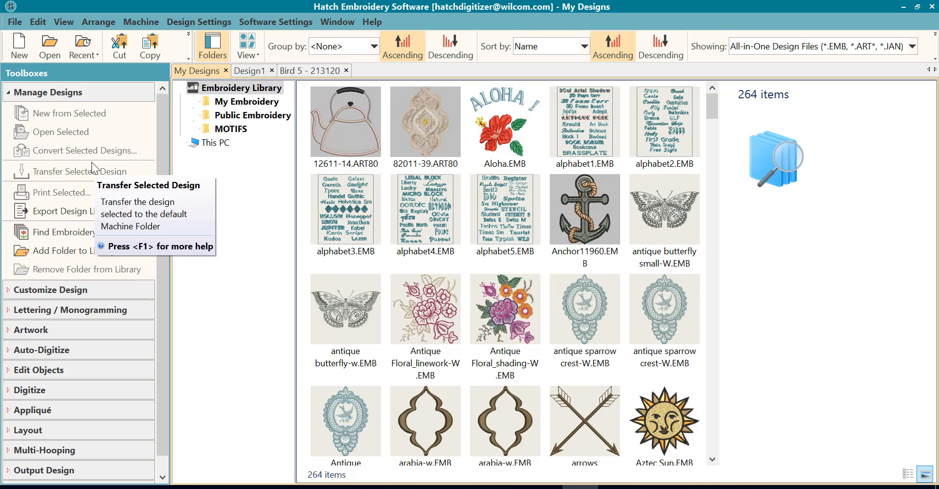
mouse_move(91, 117)
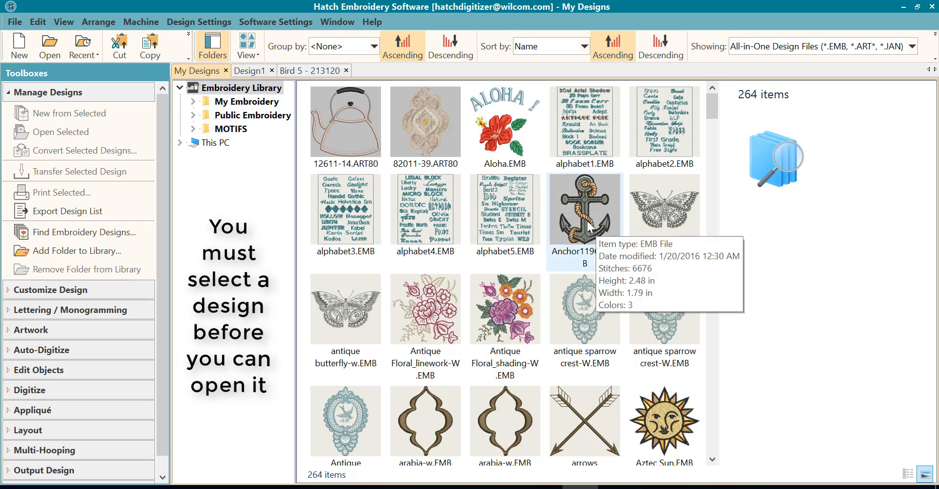
Select Anchor11960.EMB in My Designs to view its size and stitch details
click(585, 210)
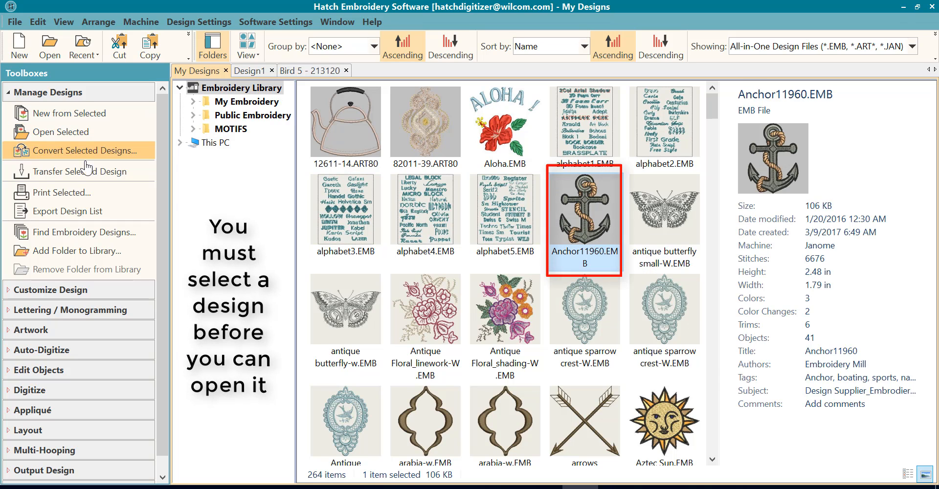
mouse_move(166, 162)
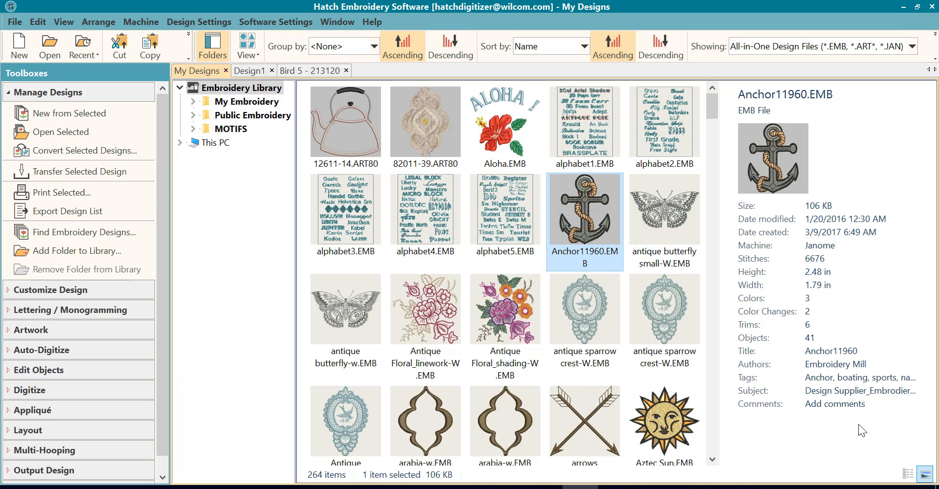
click(835, 364)
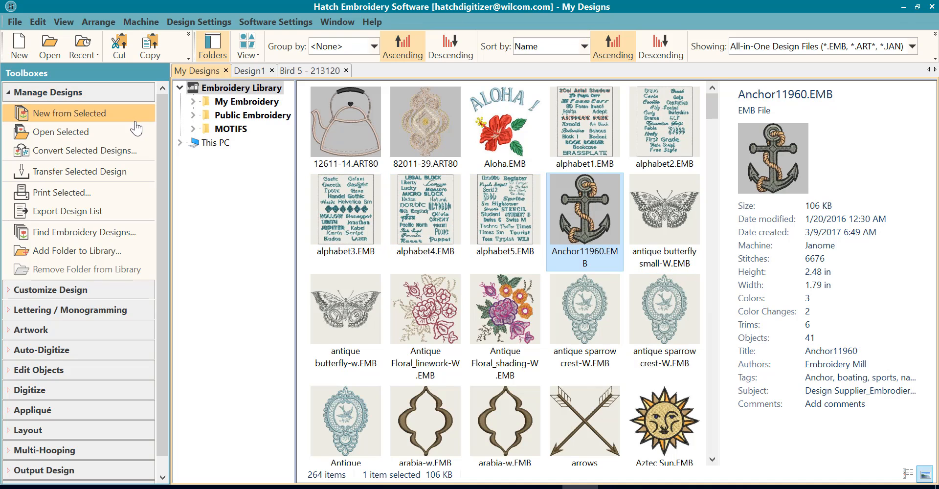
mouse_move(81, 138)
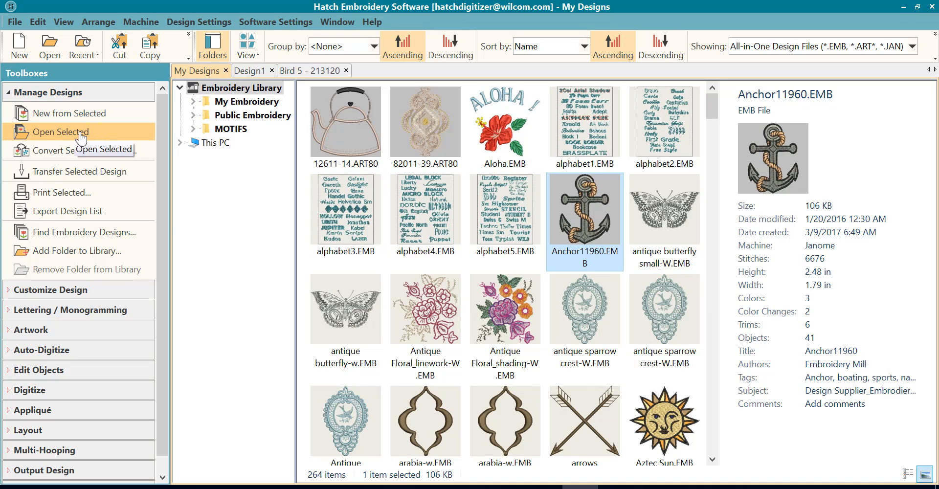
mouse_move(602, 214)
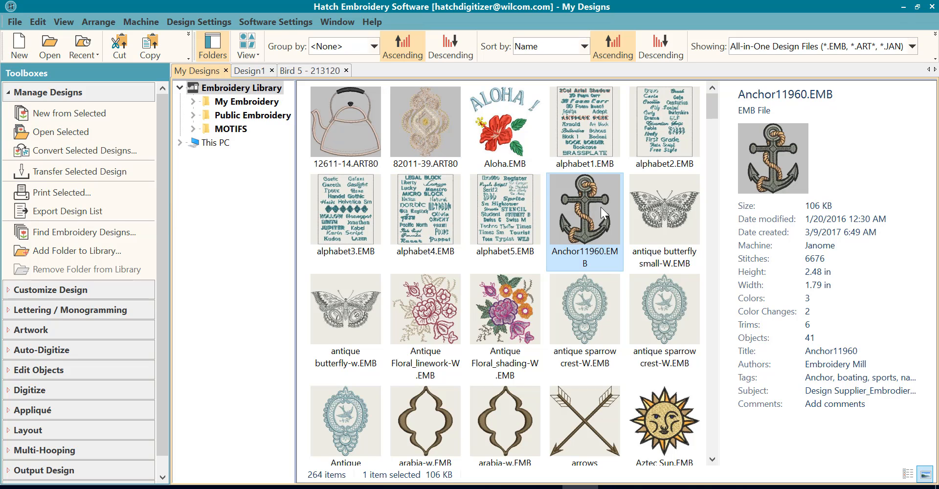
mouse_move(604, 213)
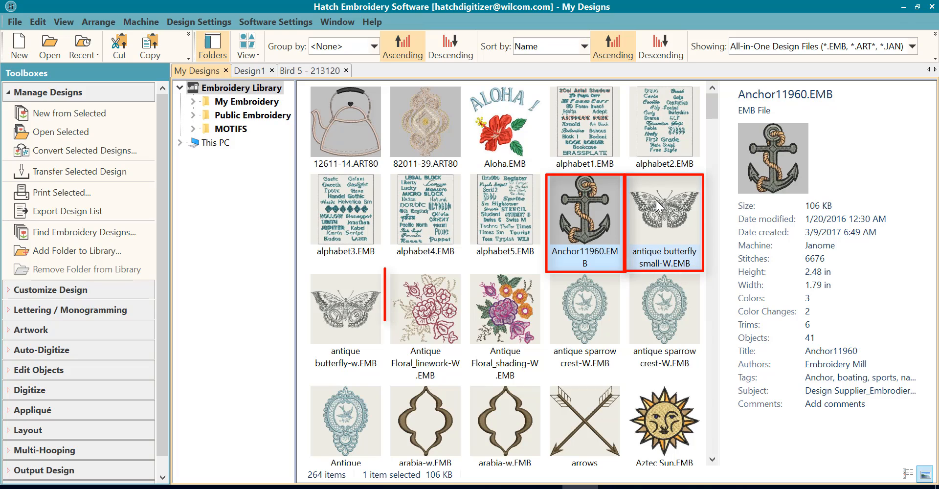
Add antique butterfly small-W and Antique Floral_linework-W to the Anchor11960 selection
click(425, 310)
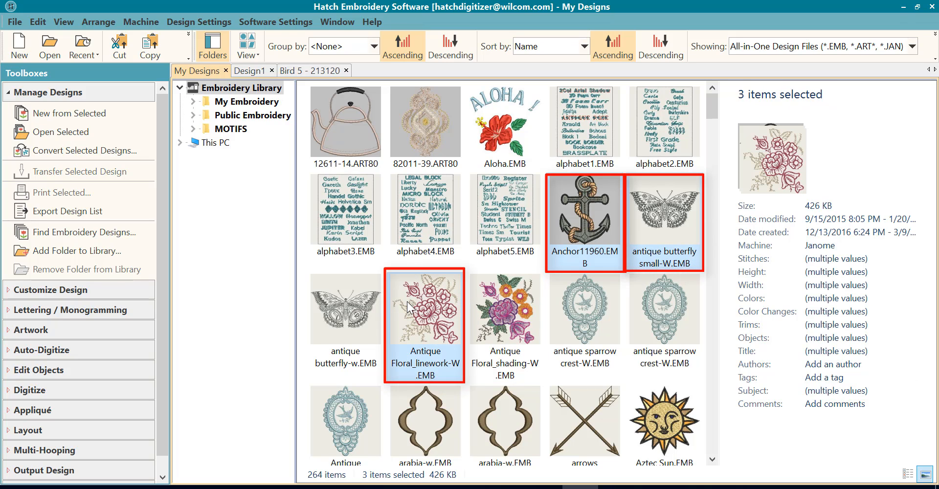
mouse_move(592, 214)
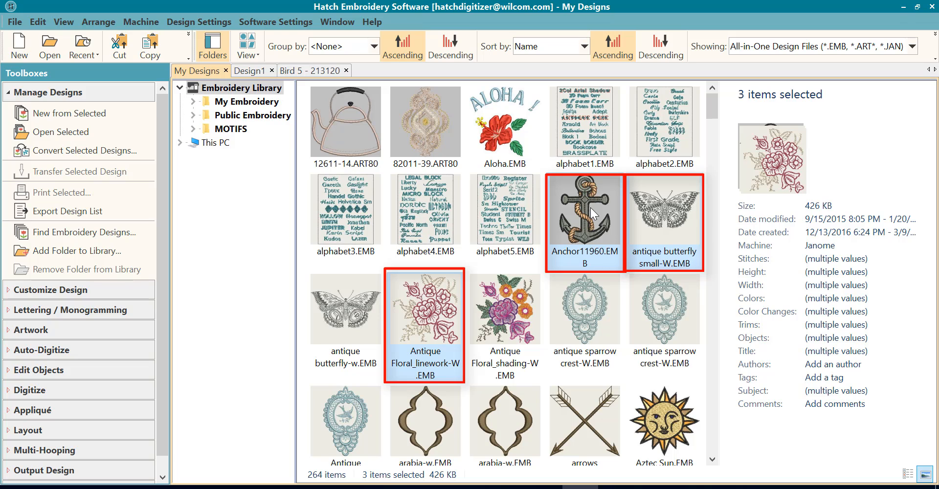
mouse_move(663, 220)
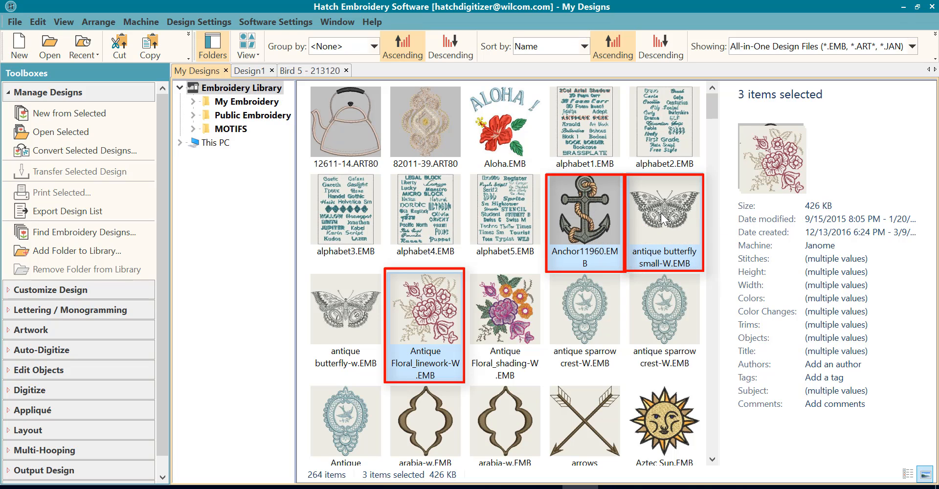
mouse_move(445, 328)
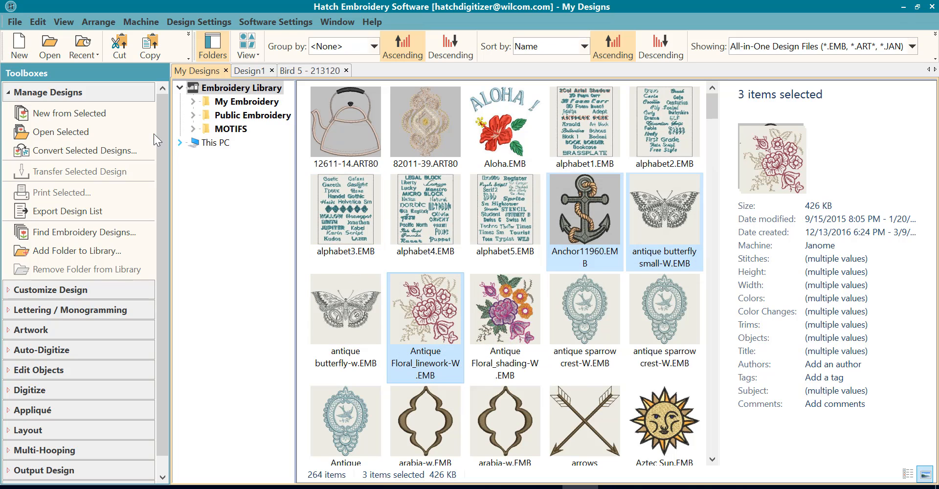
mouse_move(60, 132)
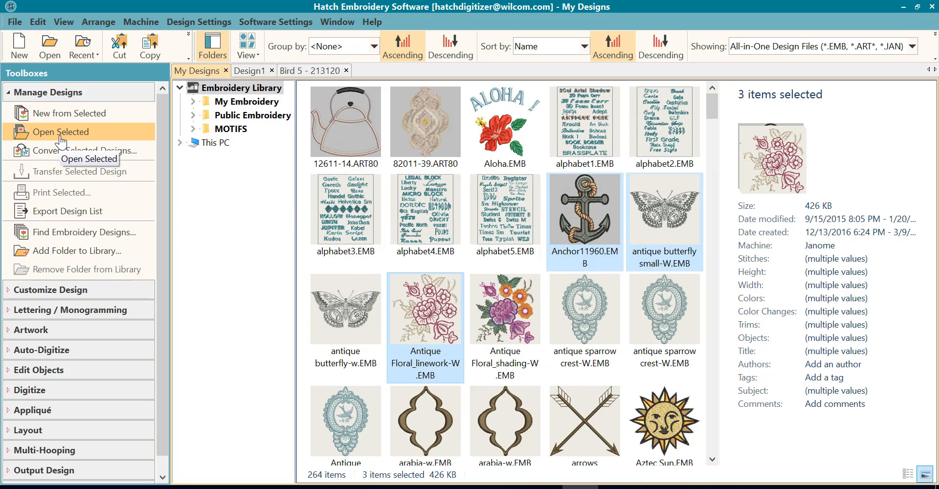
mouse_move(66, 120)
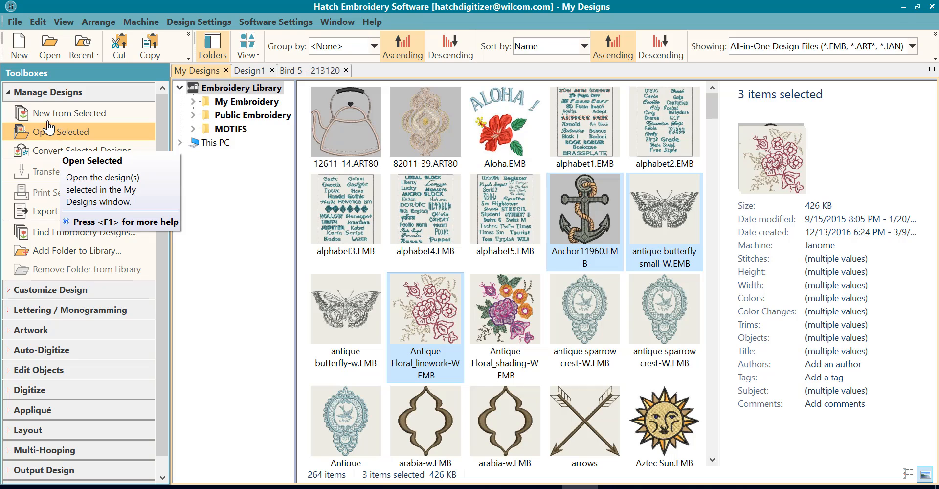
mouse_move(48, 121)
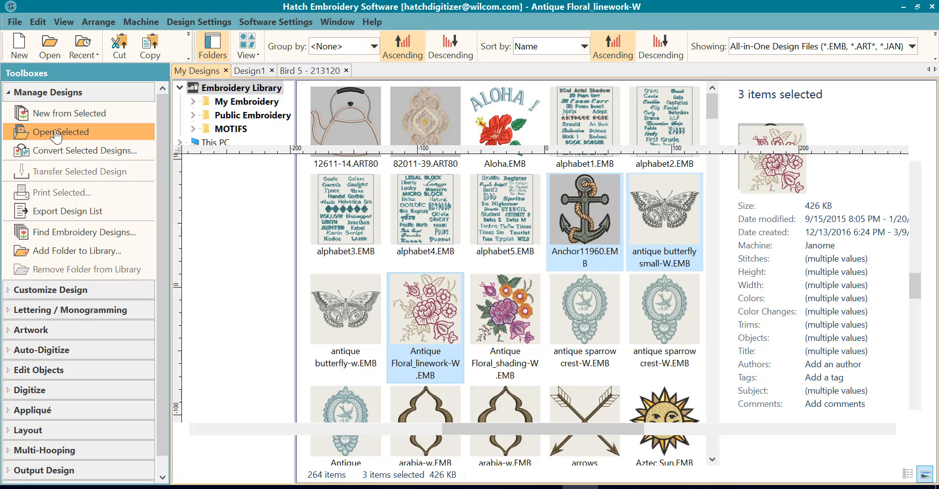
Switch to the Antique Floral_linework tab, then Bird 5 - 213120, then back to Floral_linework
click(60, 132)
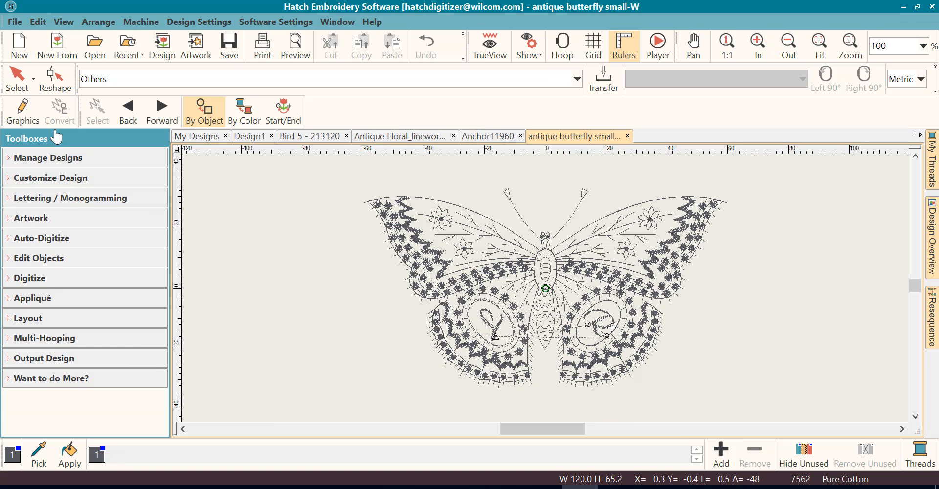
mouse_move(497, 141)
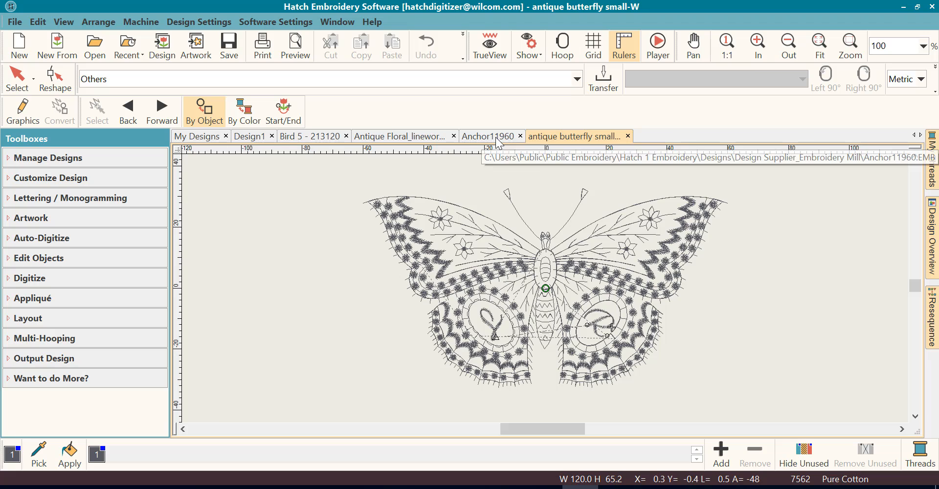
click(398, 136)
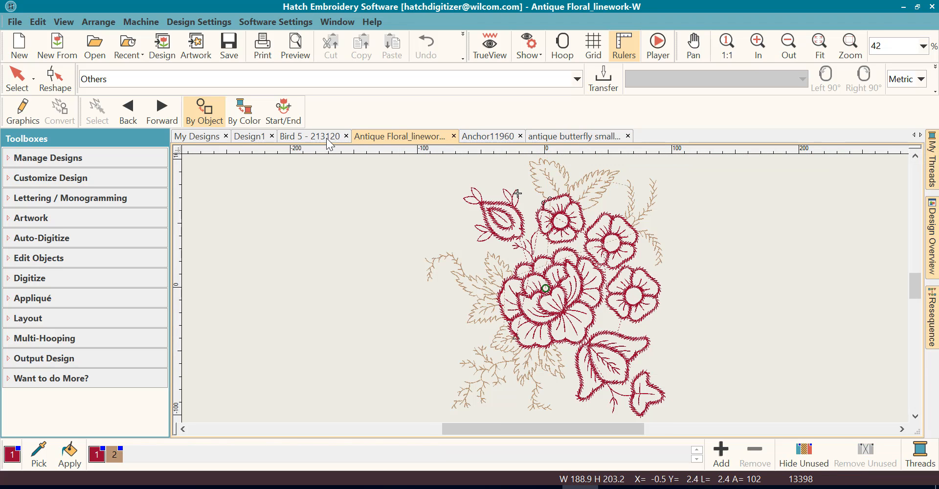
click(307, 135)
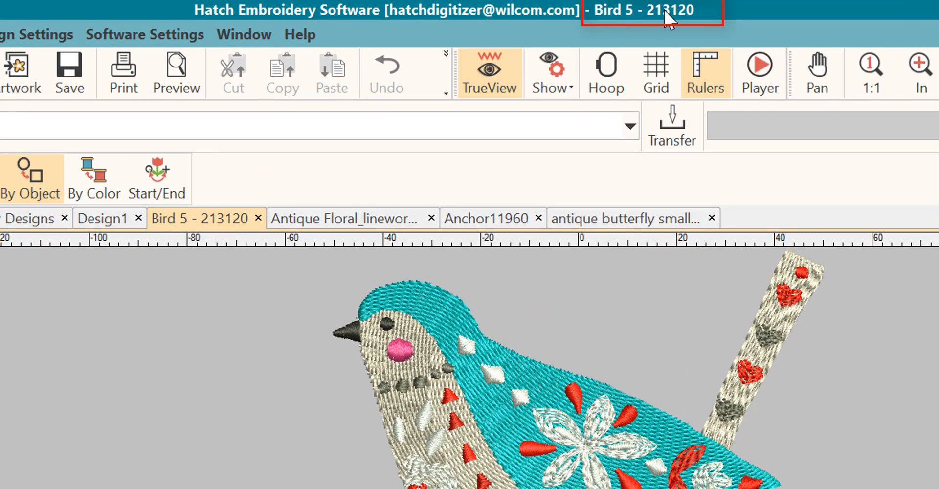
mouse_move(411, 201)
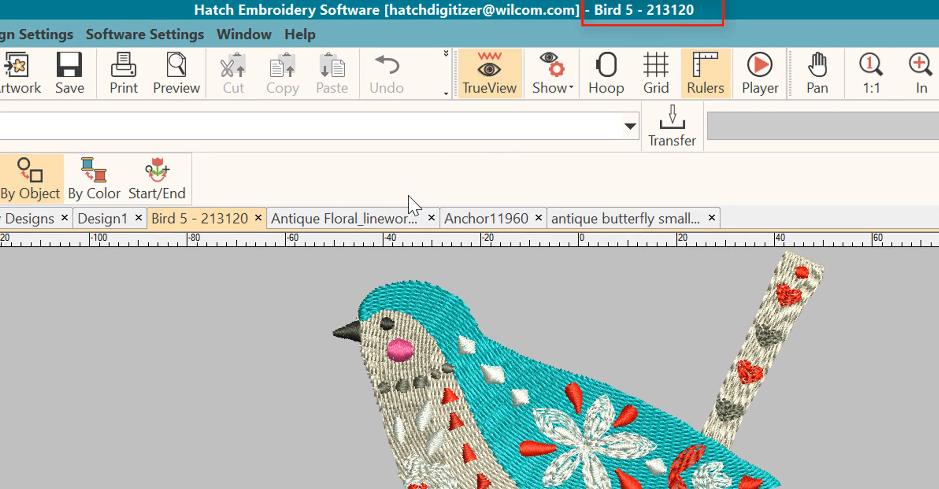
click(342, 218)
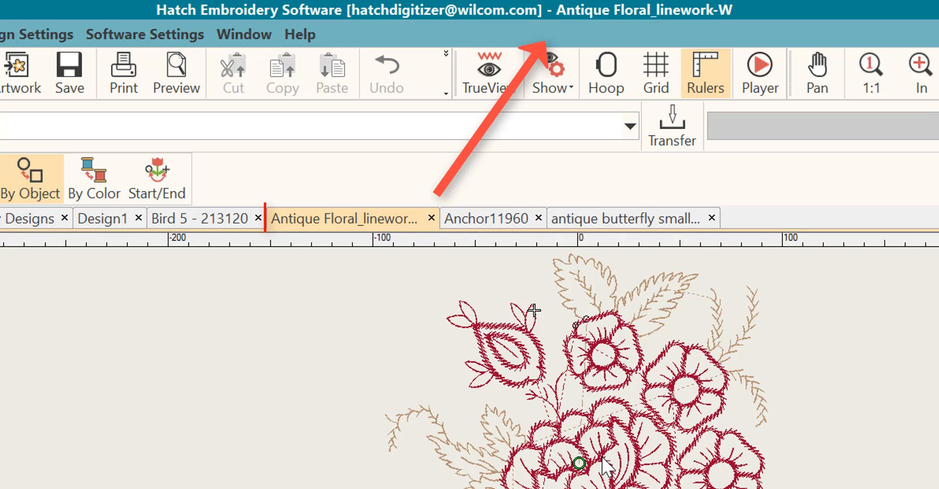